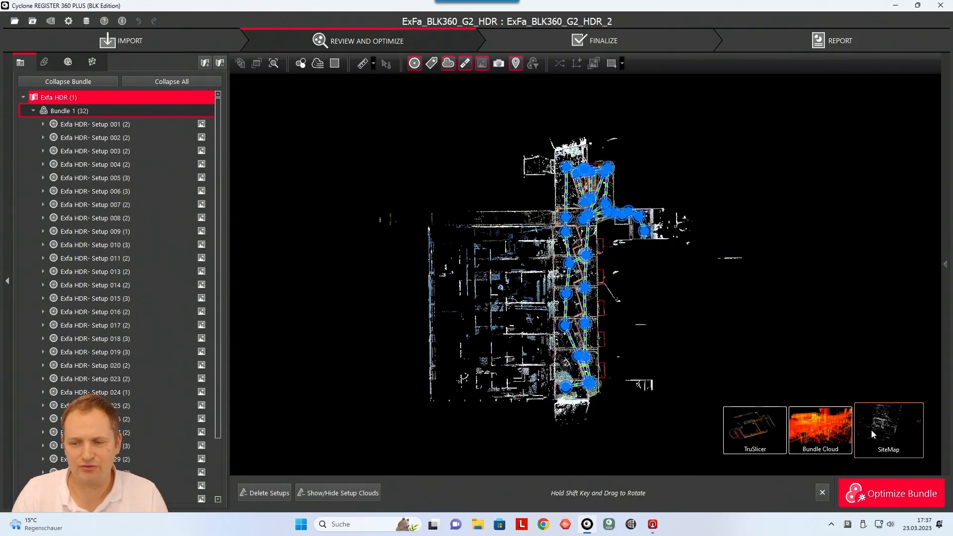
- Show the project's whole bundle cloud in 3D from the viewer thumbnail
{"action": "left_click", "coordinate": [888, 430]}
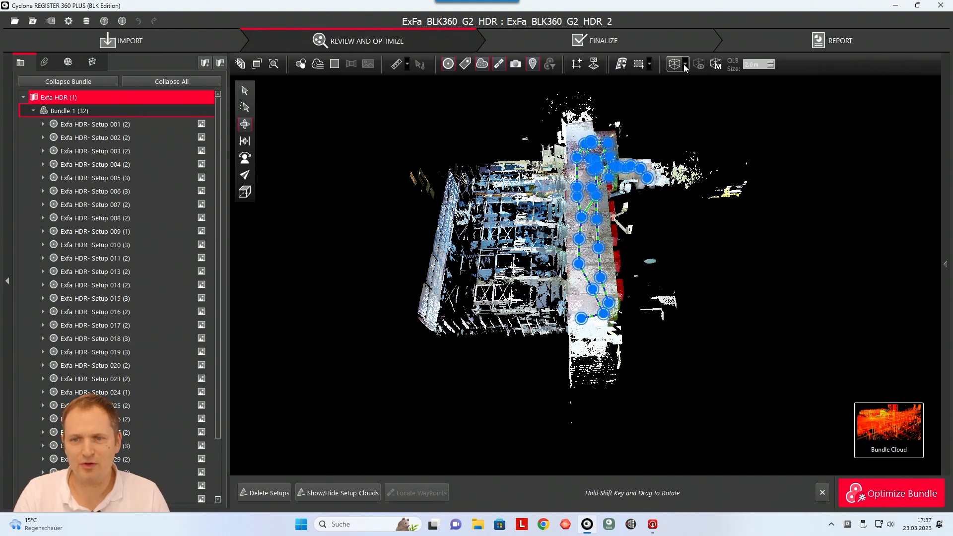
- Create a limit box and drag one side in to the building's edge
{"action": "left_click", "coordinate": [674, 64]}
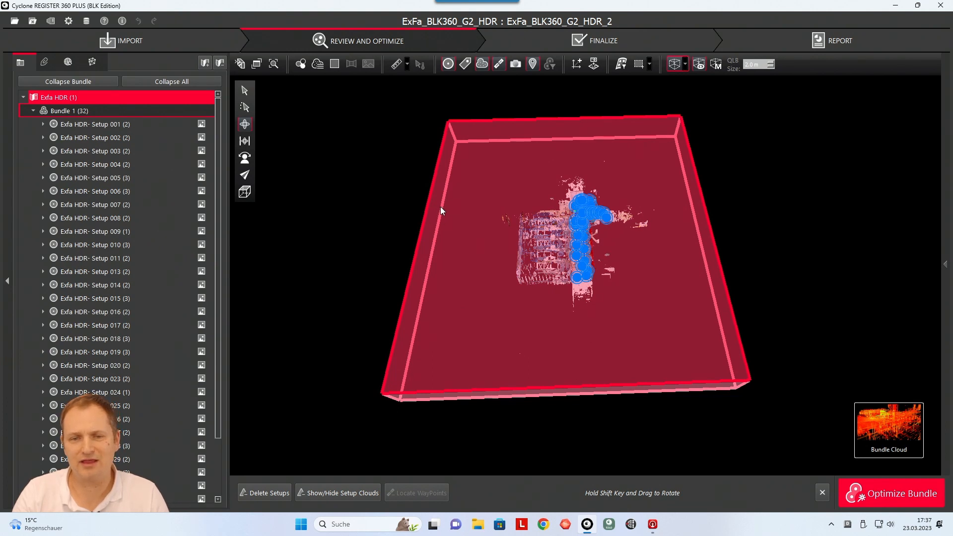
{"action": "mouse_move", "coordinate": [435, 224]}
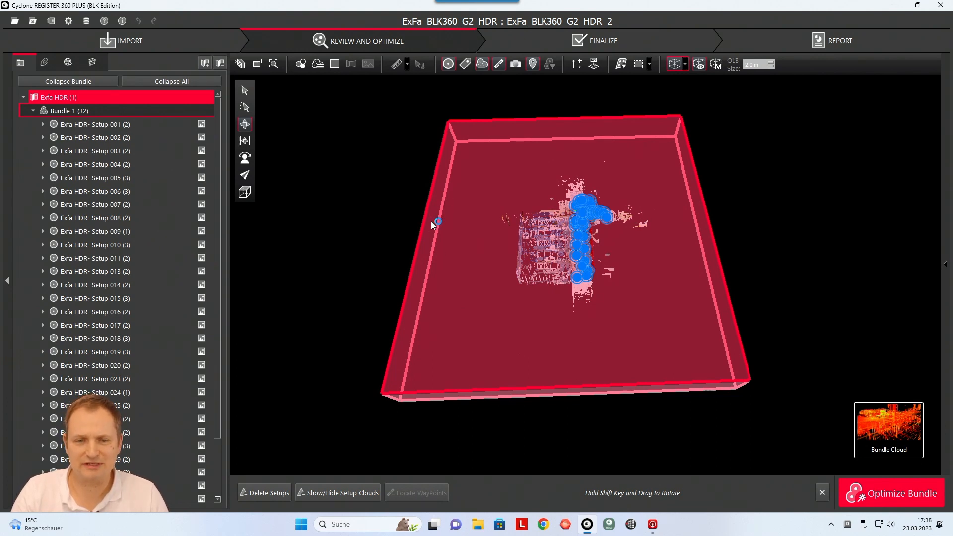
{"action": "mouse_move", "coordinate": [433, 227]}
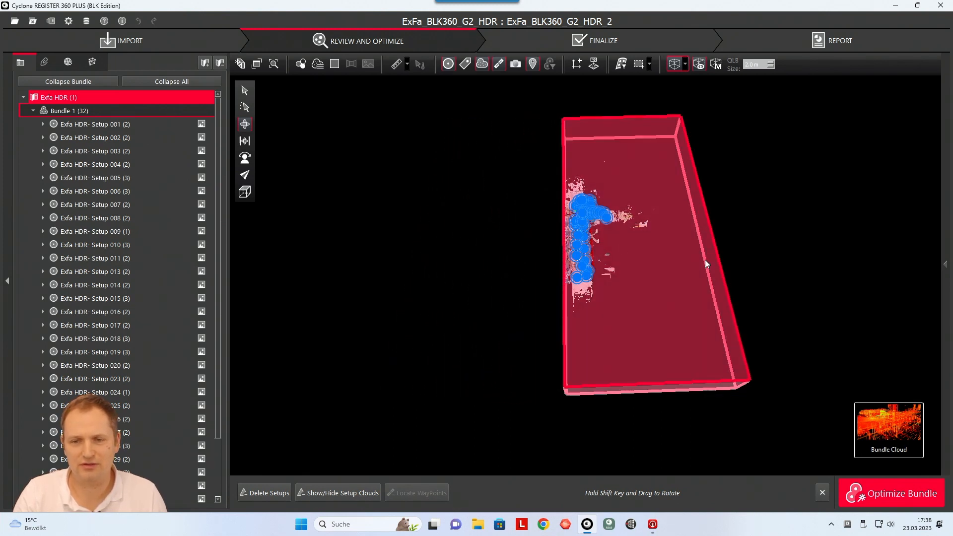
{"action": "left_click_drag", "start_coordinate": [704, 265], "coordinate": [599, 254]}
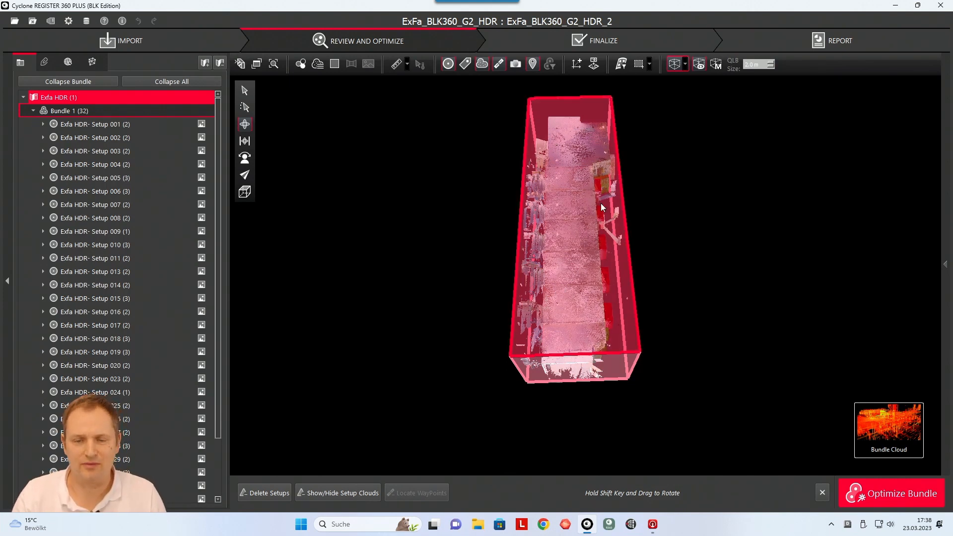
{"action": "mouse_move", "coordinate": [604, 295]}
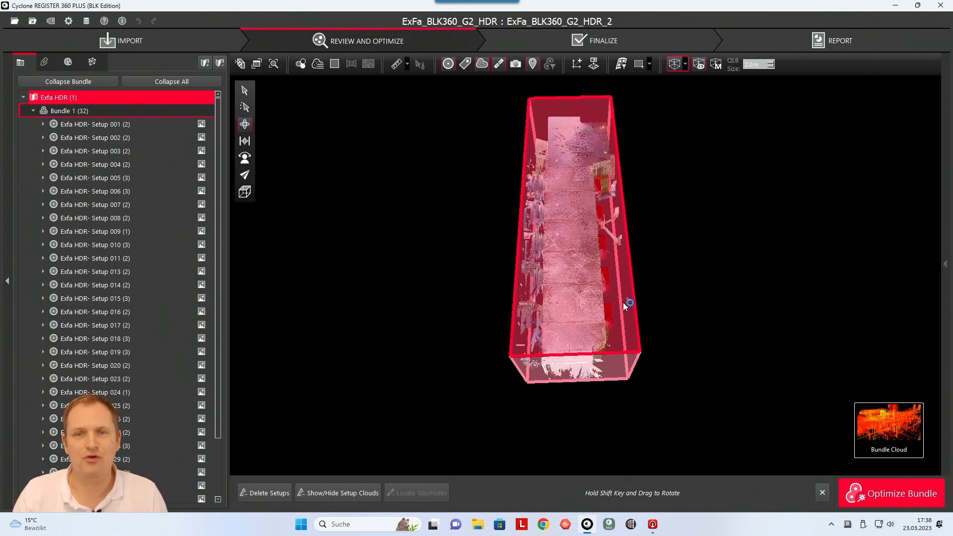
{"action": "mouse_move", "coordinate": [587, 240]}
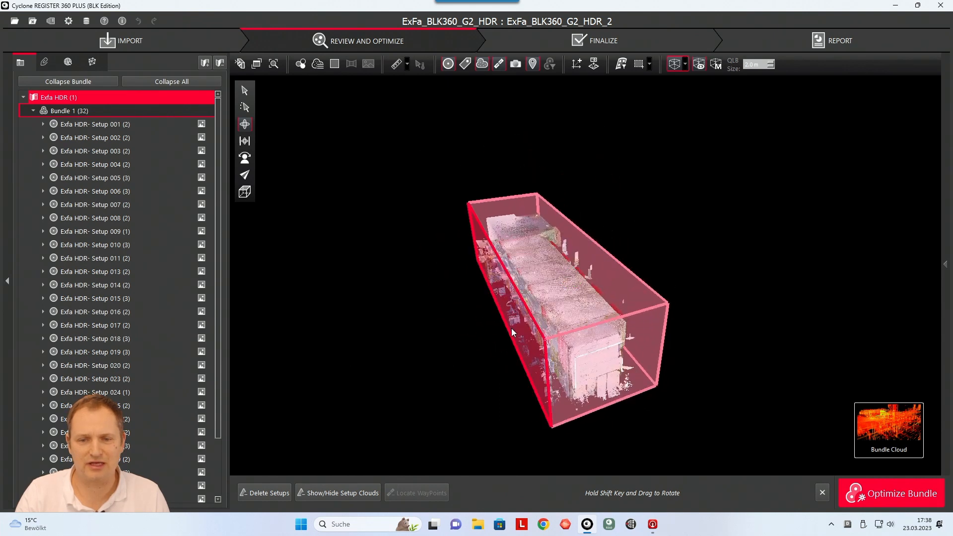
- Drag the remaining box faces in until they sit snugly on the building
{"action": "left_click_drag", "start_coordinate": [512, 332], "coordinate": [527, 327]}
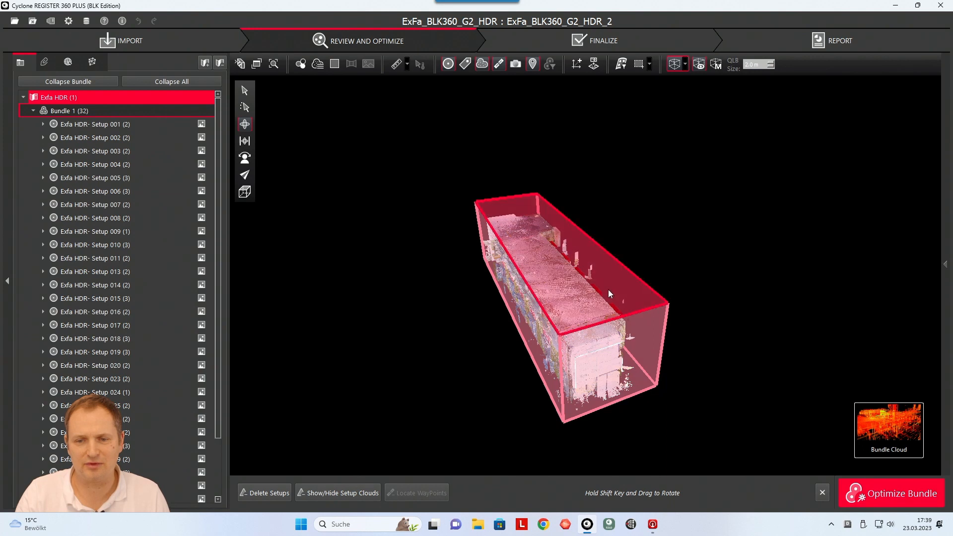
{"action": "left_click_drag", "start_coordinate": [608, 293], "coordinate": [660, 304]}
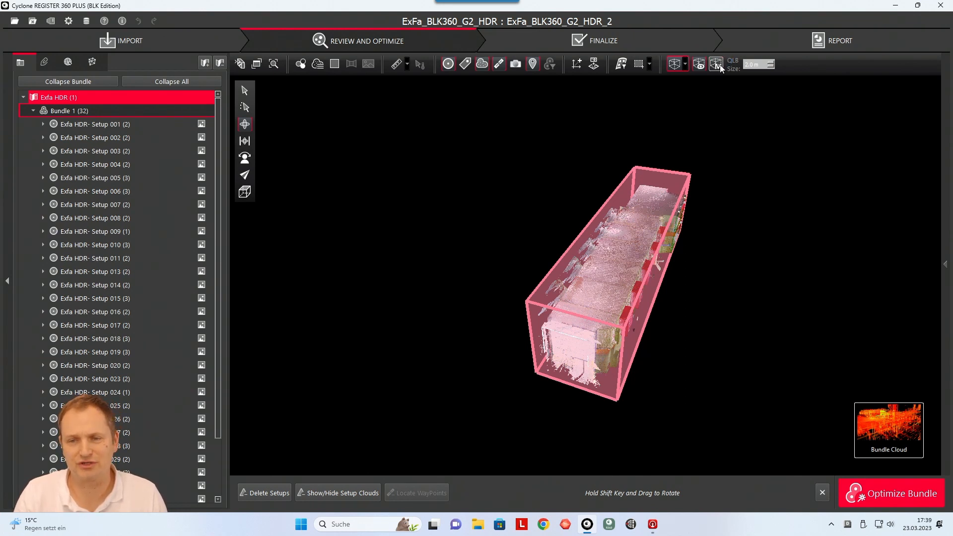
- In Limit Box Manager, rename LimitBox-1 to 'Building', hidden but still active
{"action": "left_click", "coordinate": [715, 64]}
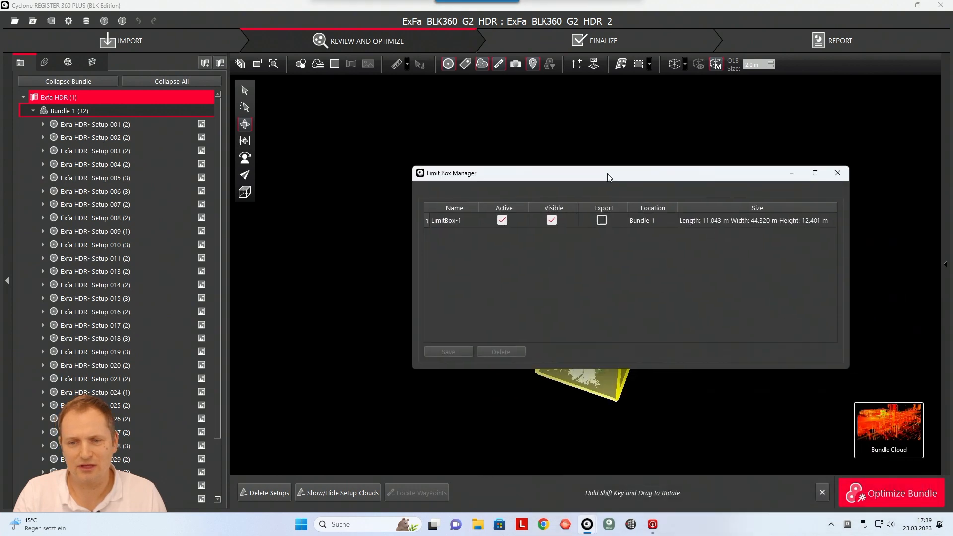
{"action": "left_click", "coordinate": [444, 220]}
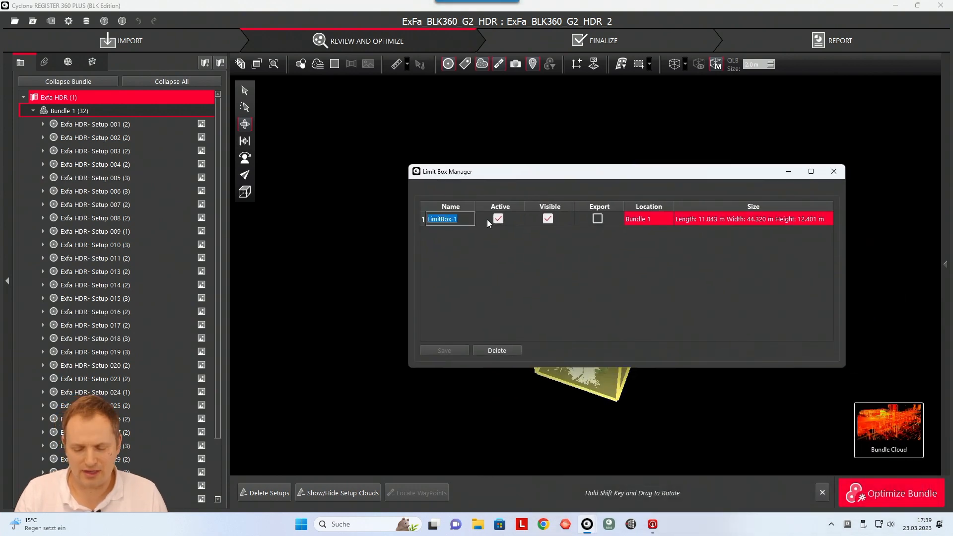
{"action": "type", "text": "Building"}
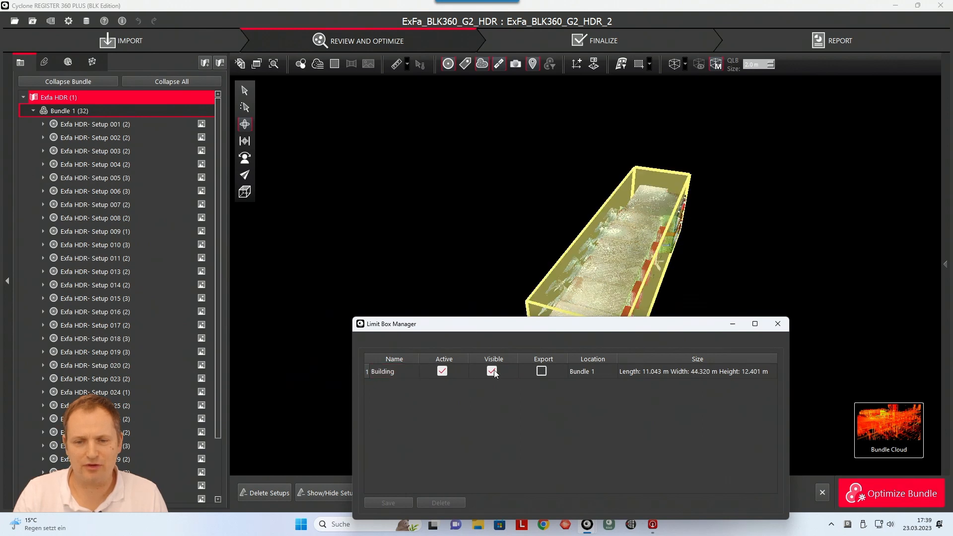
{"action": "left_click", "coordinate": [442, 371]}
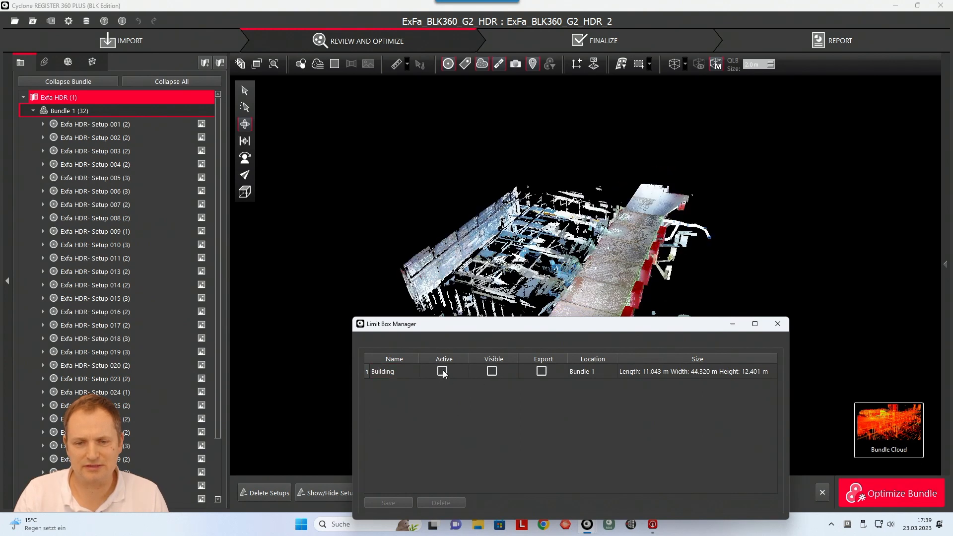
{"action": "left_click", "coordinate": [442, 372]}
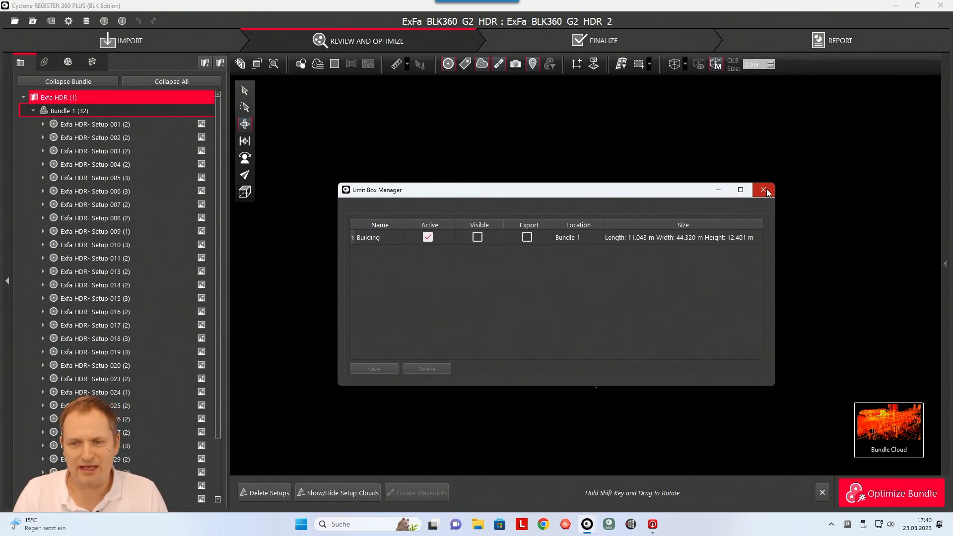
{"action": "left_click", "coordinate": [764, 189]}
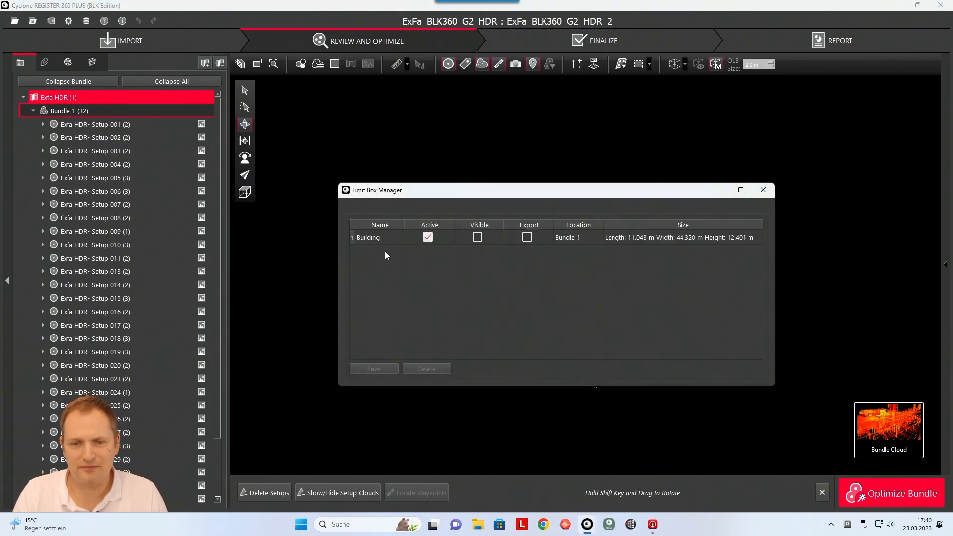
- Close the Limit Box Manager and return to the meeting room setup view
{"action": "left_click", "coordinate": [764, 189]}
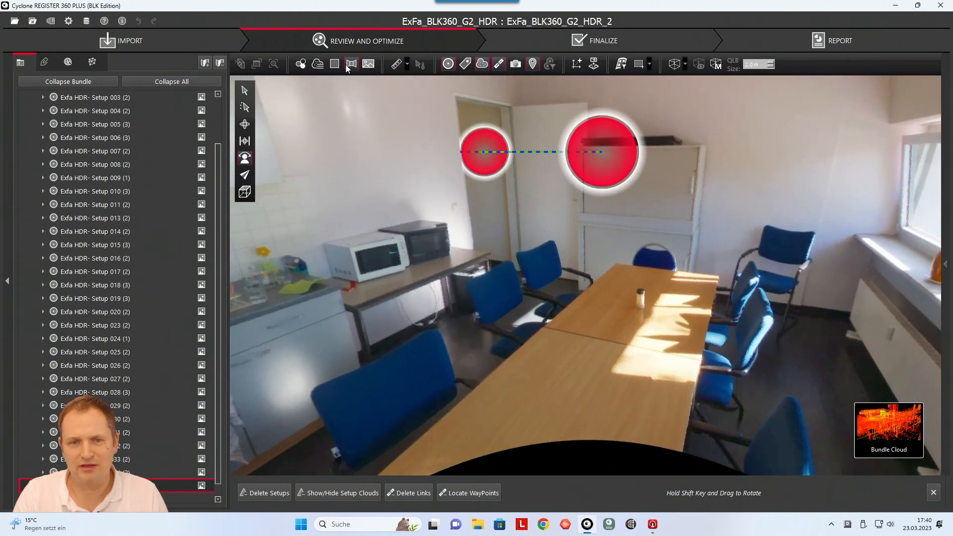
{"action": "mouse_move", "coordinate": [482, 64]}
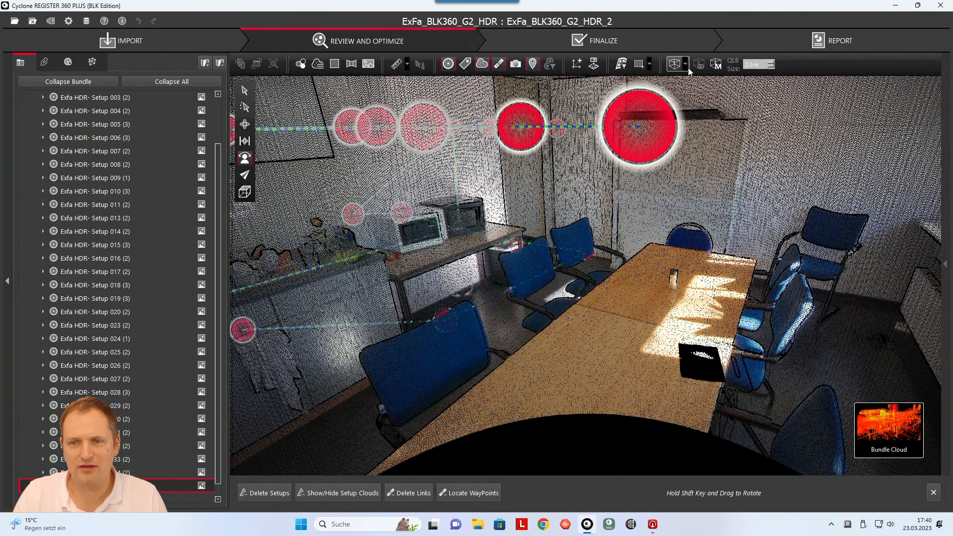
- Create a Quick Limit Box from the toolbar's limit box dropdown
{"action": "left_click", "coordinate": [672, 64]}
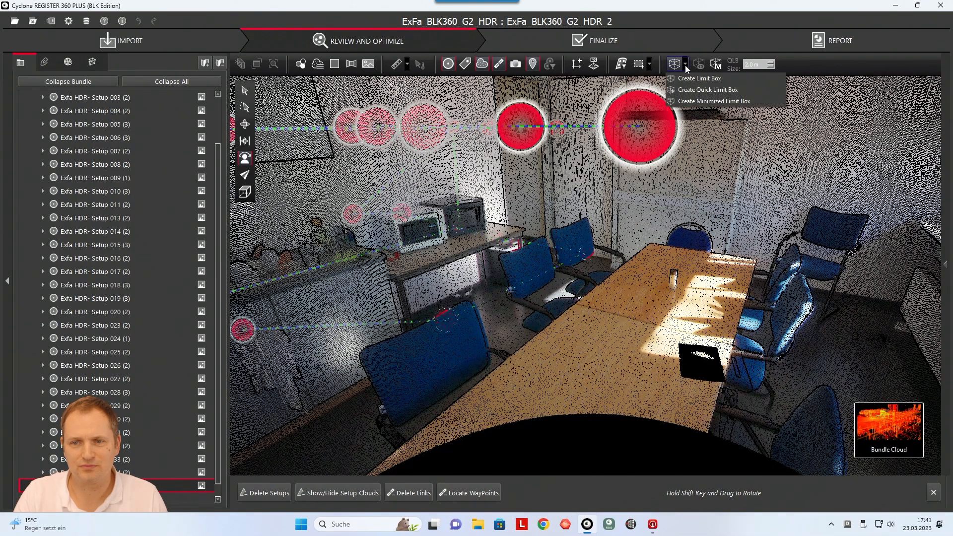
{"action": "mouse_move", "coordinate": [707, 89]}
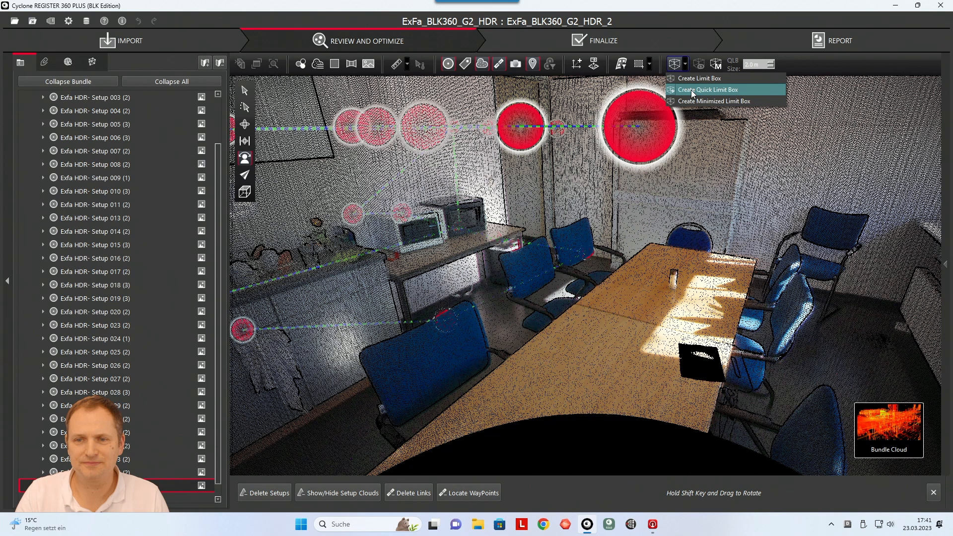
{"action": "mouse_move", "coordinate": [710, 93]}
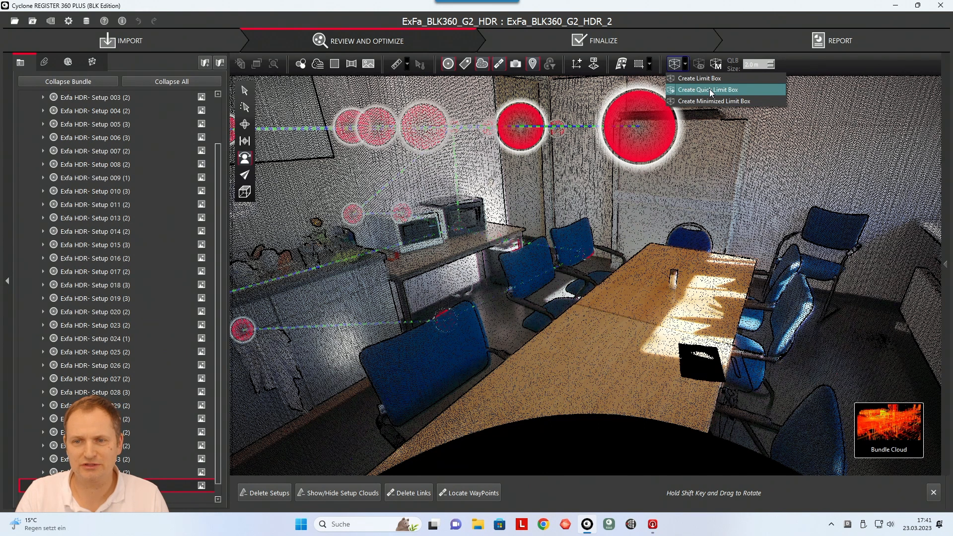
{"action": "left_click", "coordinate": [707, 89]}
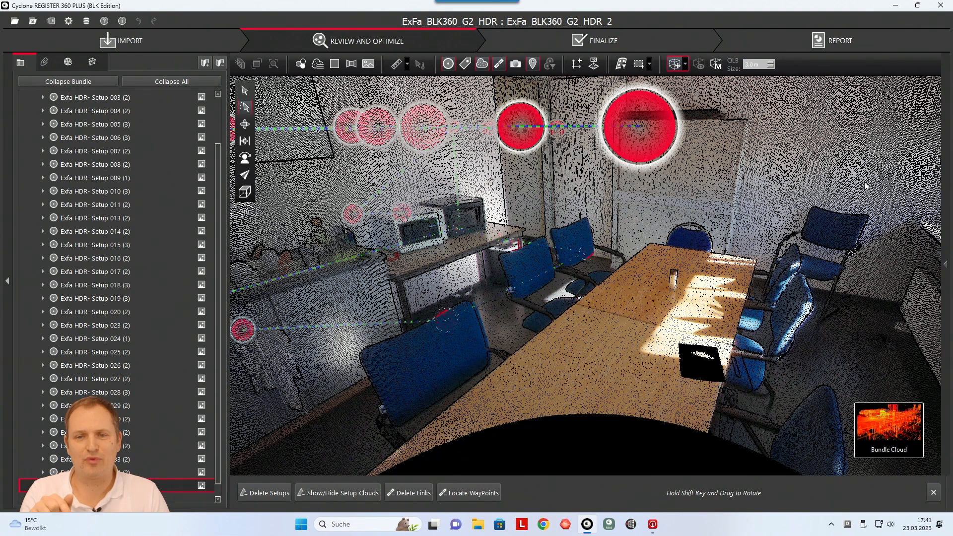
{"action": "mouse_move", "coordinate": [869, 184]}
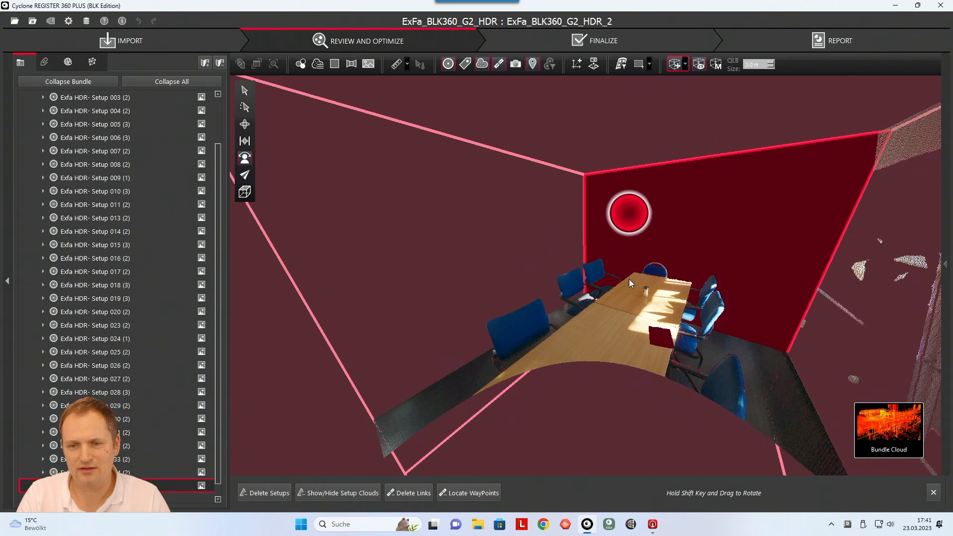
- Orbit and zoom to frame the boxed meeting table, then bring up Limit Box Manager
{"action": "left_click_drag", "start_coordinate": [631, 282], "coordinate": [650, 269]}
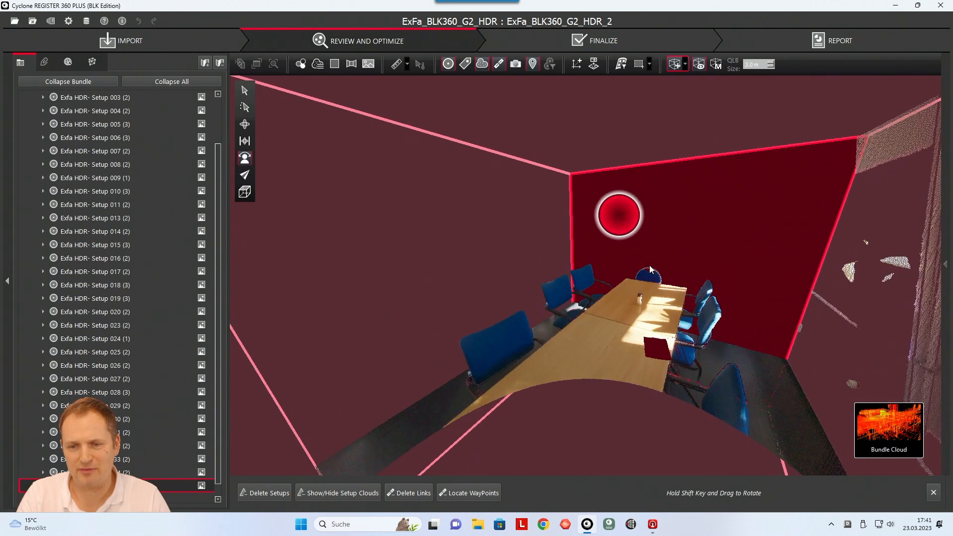
{"action": "mouse_move", "coordinate": [689, 308]}
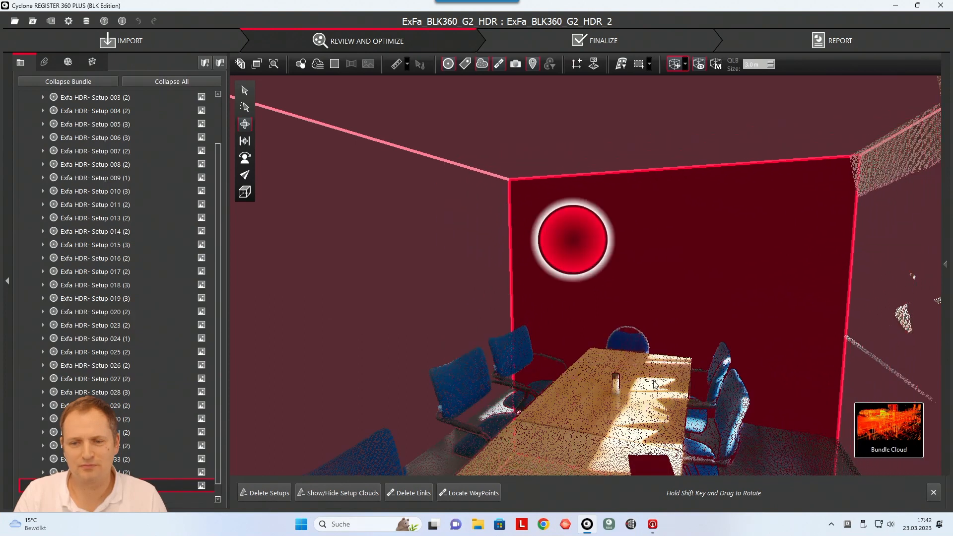
{"action": "left_click", "coordinate": [244, 125]}
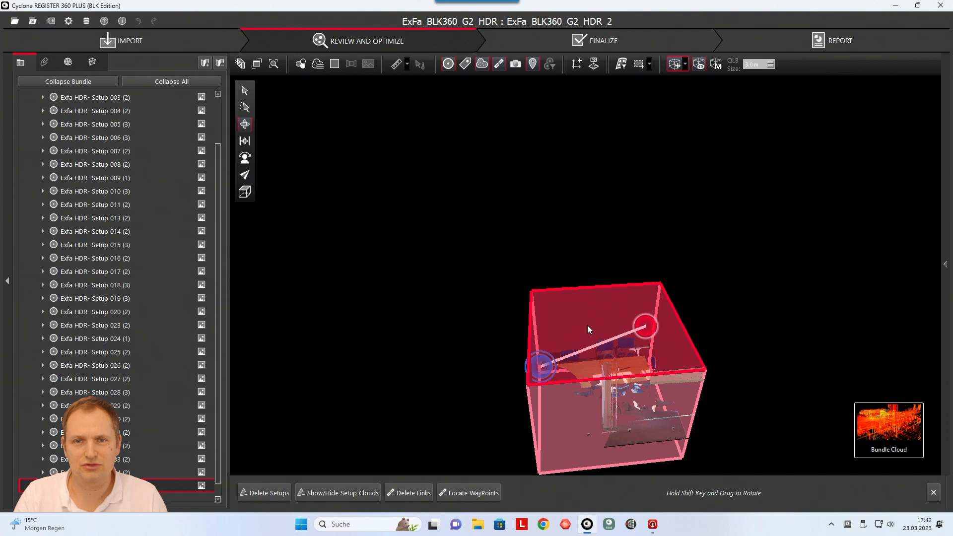
{"action": "mouse_move", "coordinate": [620, 333]}
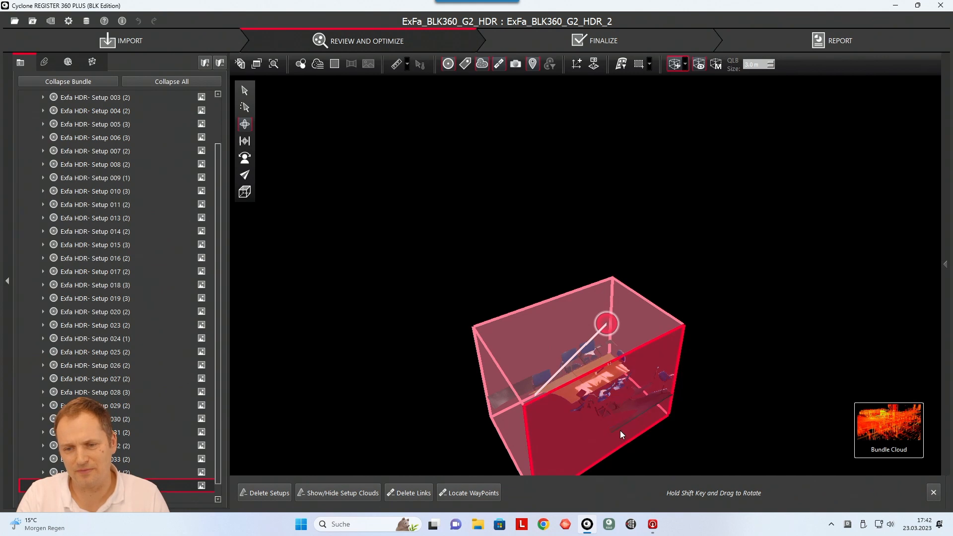
{"action": "left_click_drag", "start_coordinate": [622, 434], "coordinate": [656, 440]}
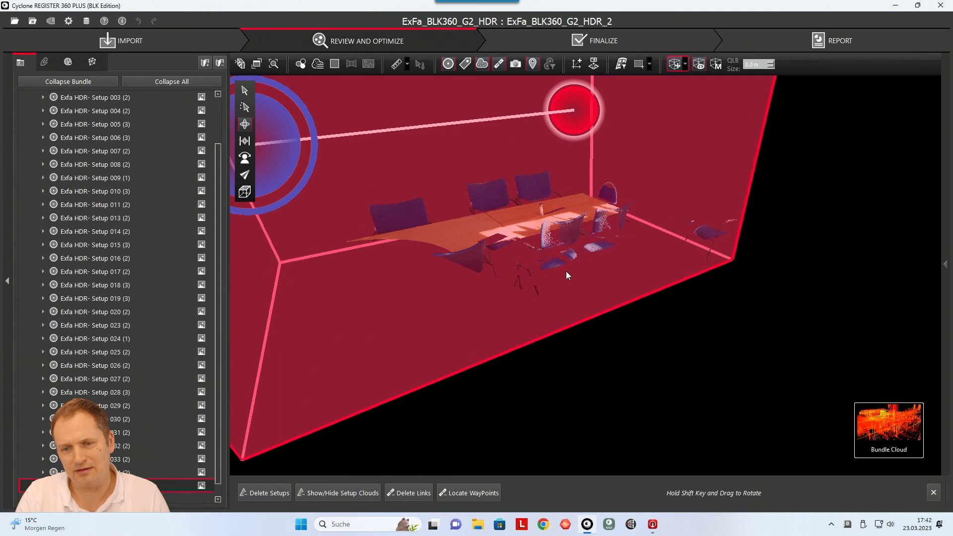
{"action": "left_click_drag", "start_coordinate": [567, 275], "coordinate": [588, 292]}
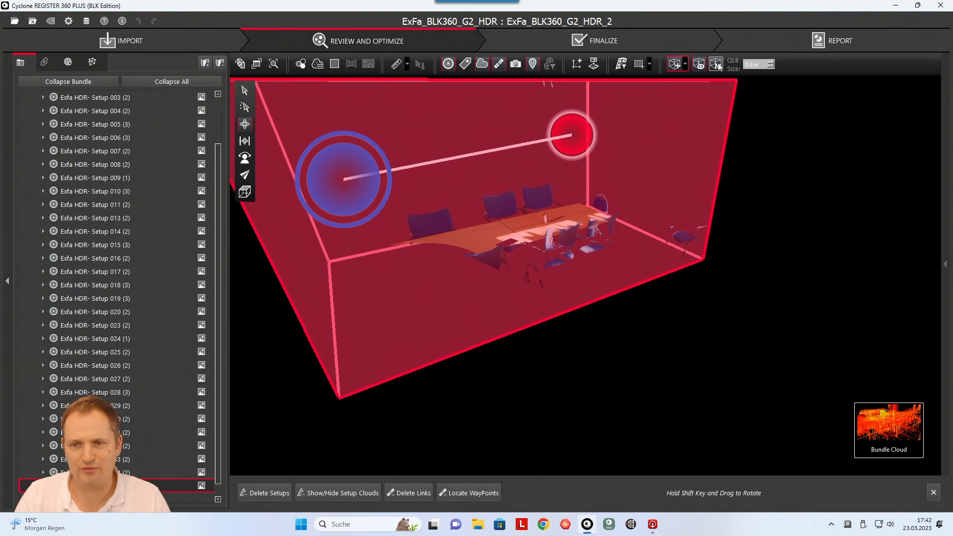
{"action": "left_click", "coordinate": [715, 64]}
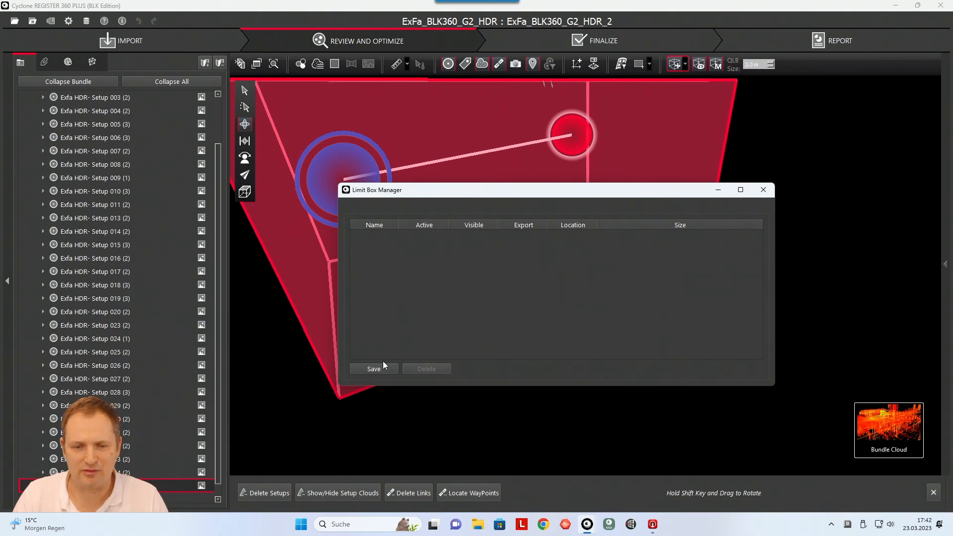
- Save the current box as limit box 'Table' and switch the limit off
{"action": "left_click", "coordinate": [374, 368]}
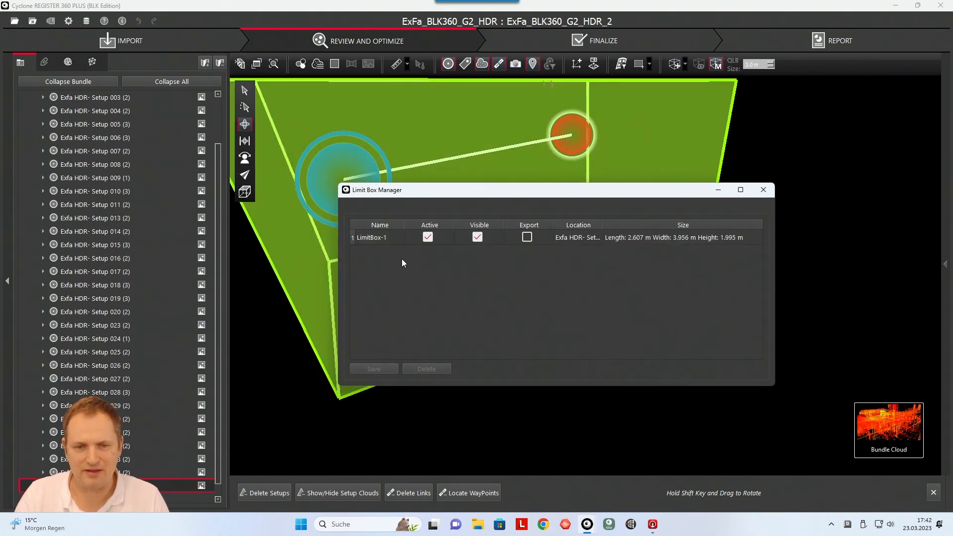
{"action": "double_click", "coordinate": [371, 237]}
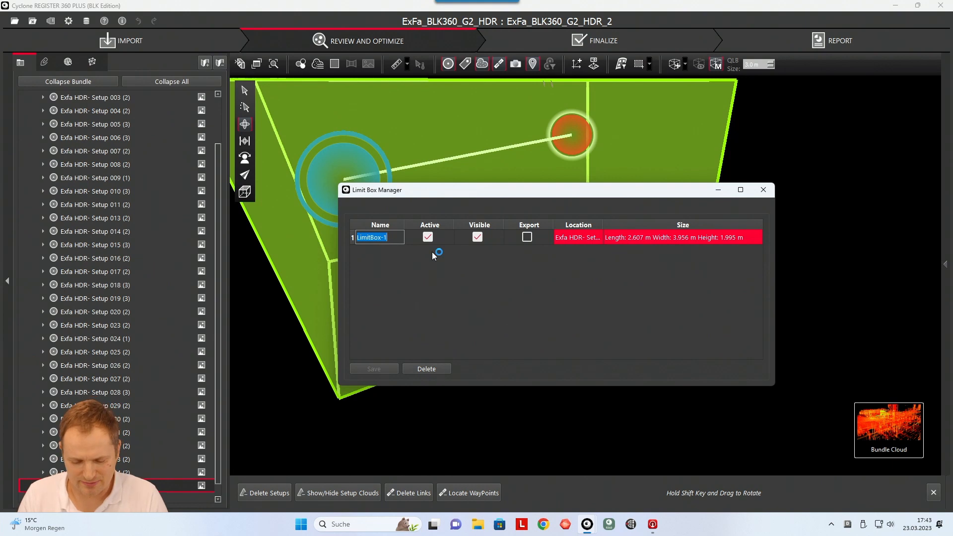
{"action": "type", "text": "Table"}
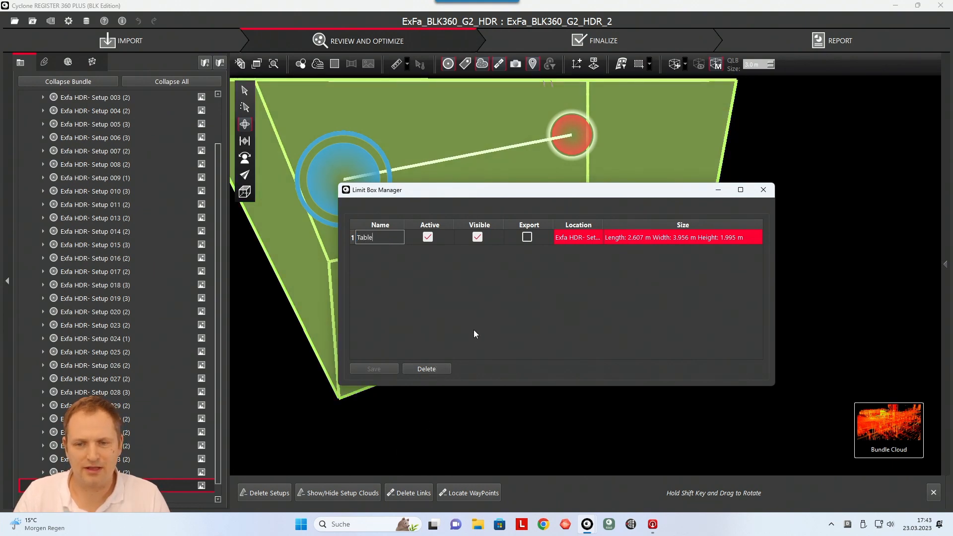
{"action": "left_click", "coordinate": [379, 238]}
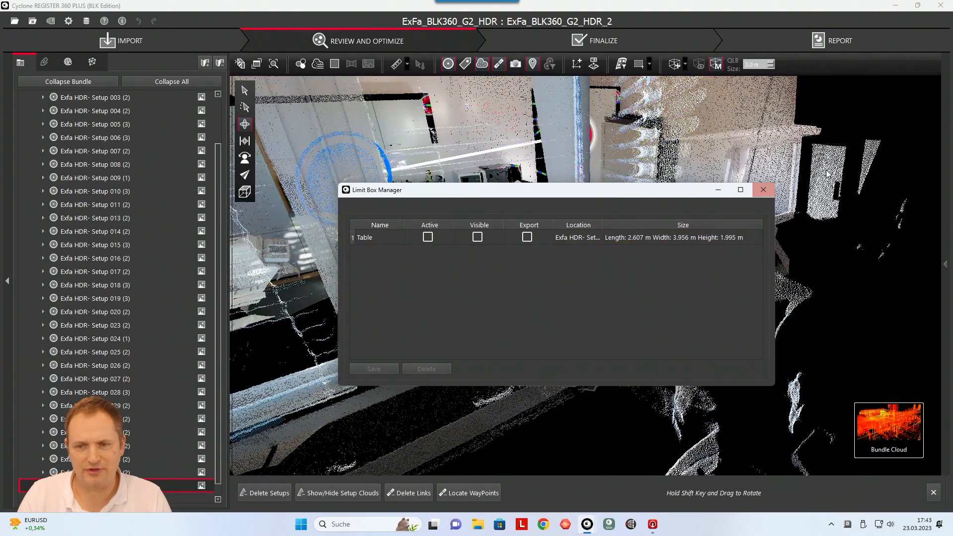
{"action": "left_click", "coordinate": [763, 189]}
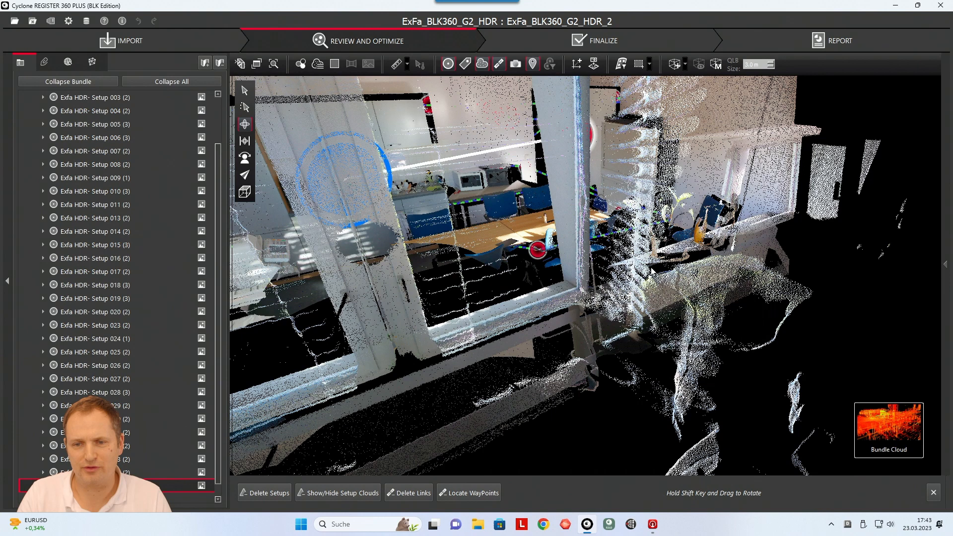
{"action": "left_click", "coordinate": [716, 63]}
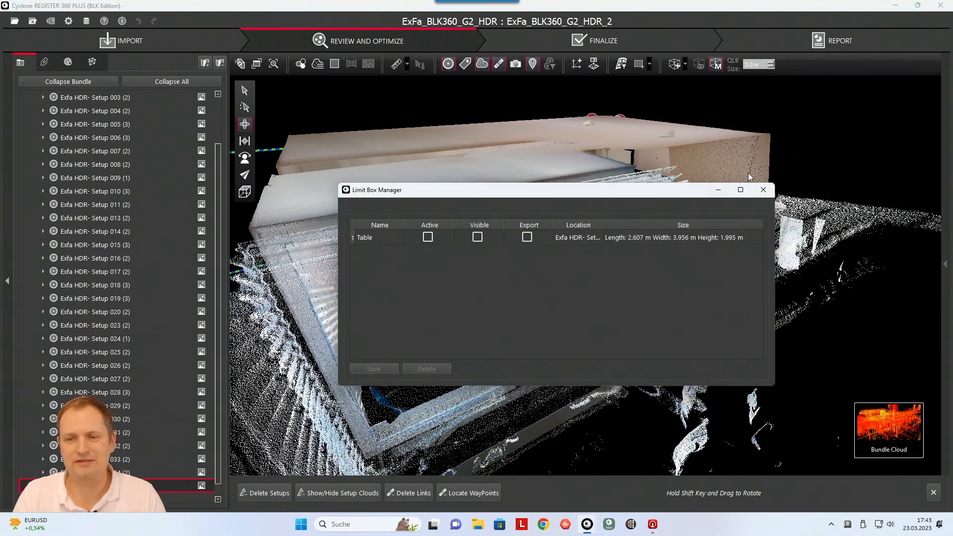
{"action": "left_click", "coordinate": [763, 189]}
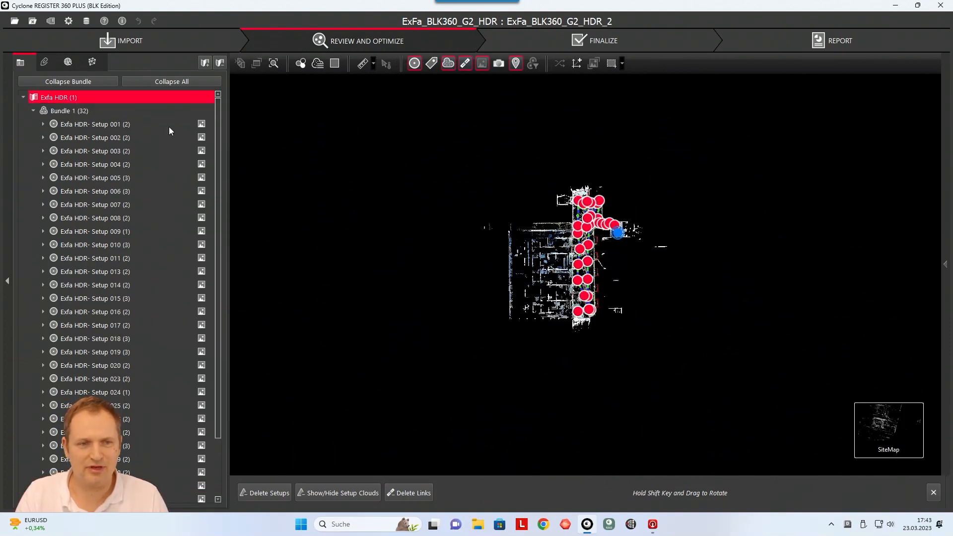
- Return to the bundle's 3D cloud view with Building and Table listed inactive
{"action": "left_click", "coordinate": [68, 111]}
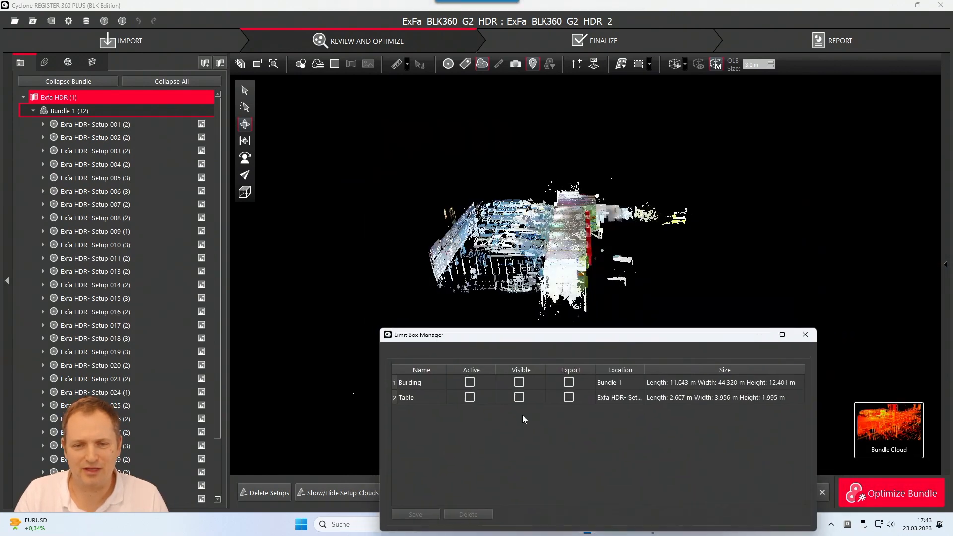
- Activate Building, then Table, and toggle the Table box outline on and off
{"action": "left_click", "coordinate": [469, 382]}
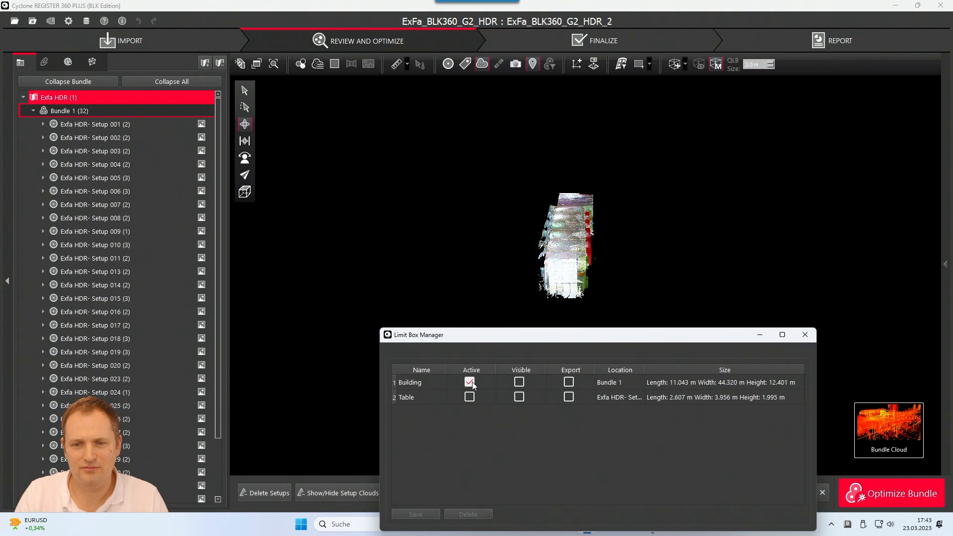
{"action": "left_click", "coordinate": [468, 397]}
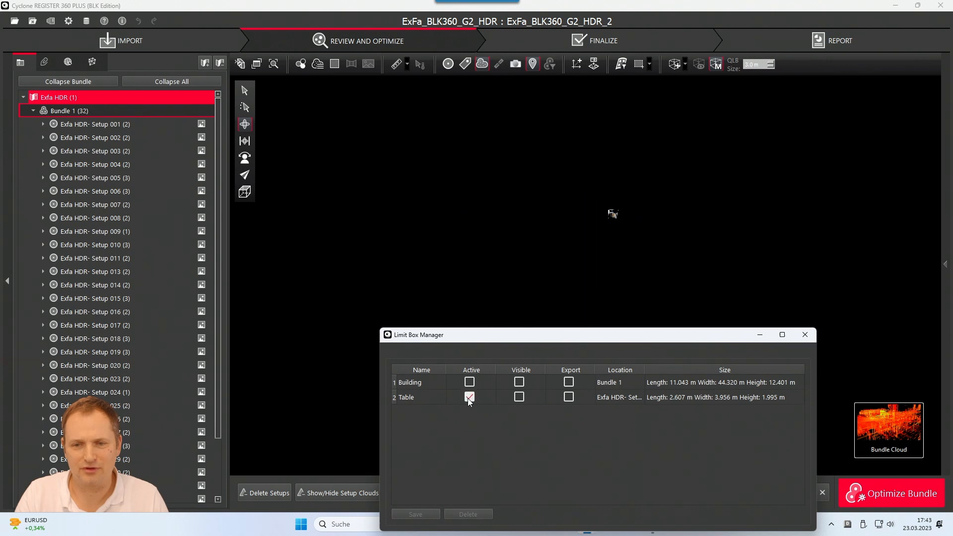
{"action": "left_click", "coordinate": [469, 397]}
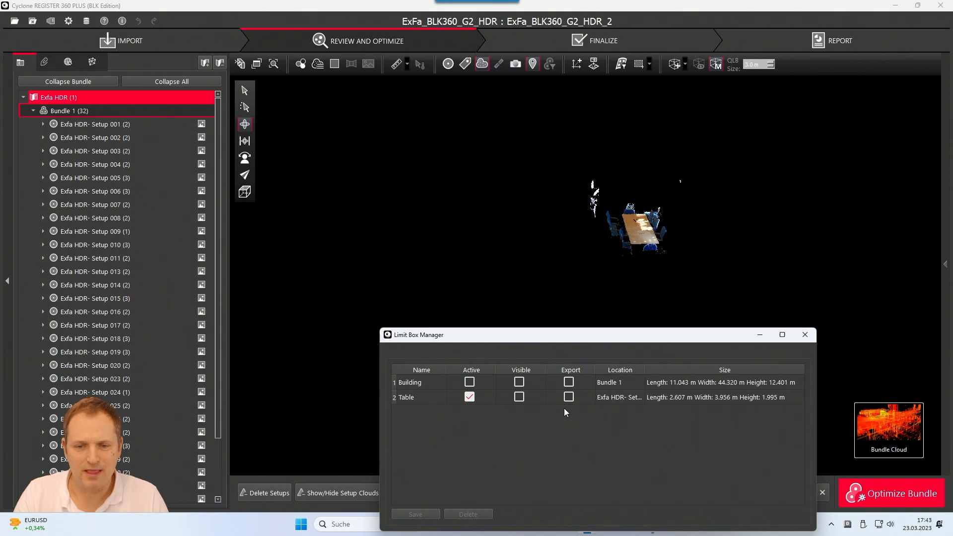
{"action": "left_click", "coordinate": [519, 397]}
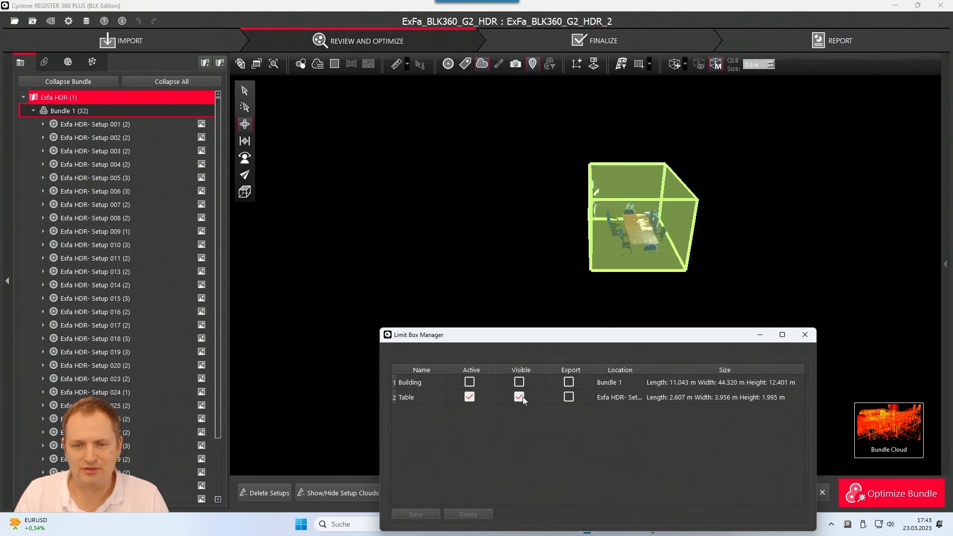
{"action": "left_click", "coordinate": [518, 397]}
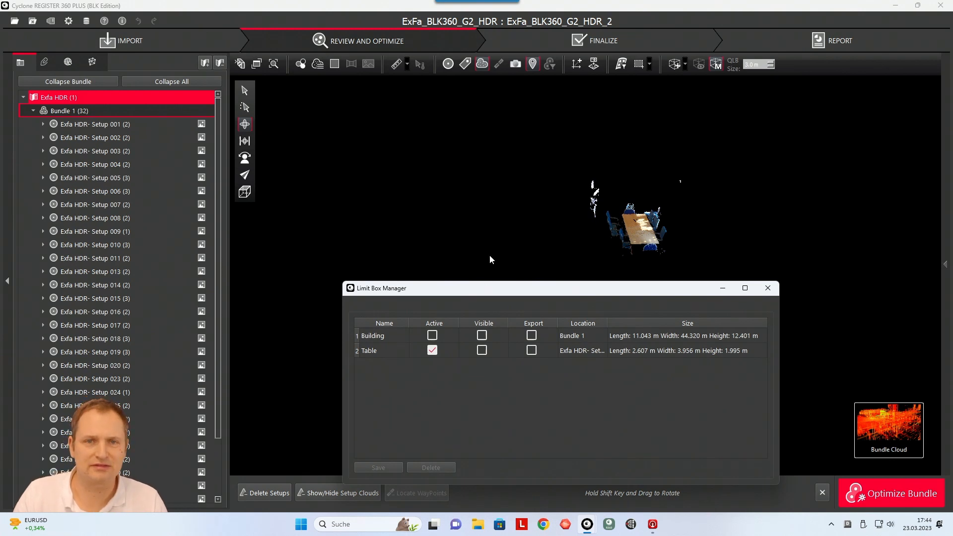
{"action": "mouse_move", "coordinate": [582, 145]}
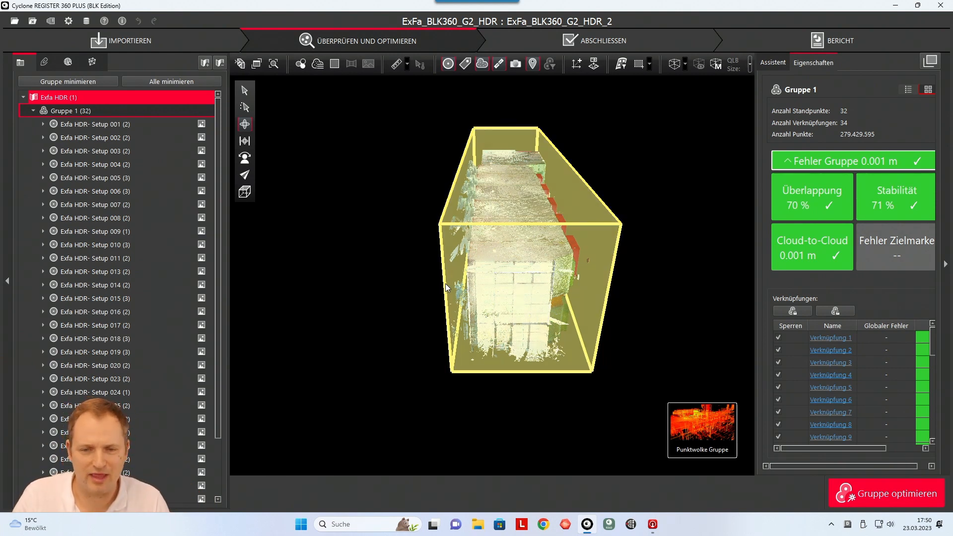
{"action": "mouse_move", "coordinate": [427, 297]}
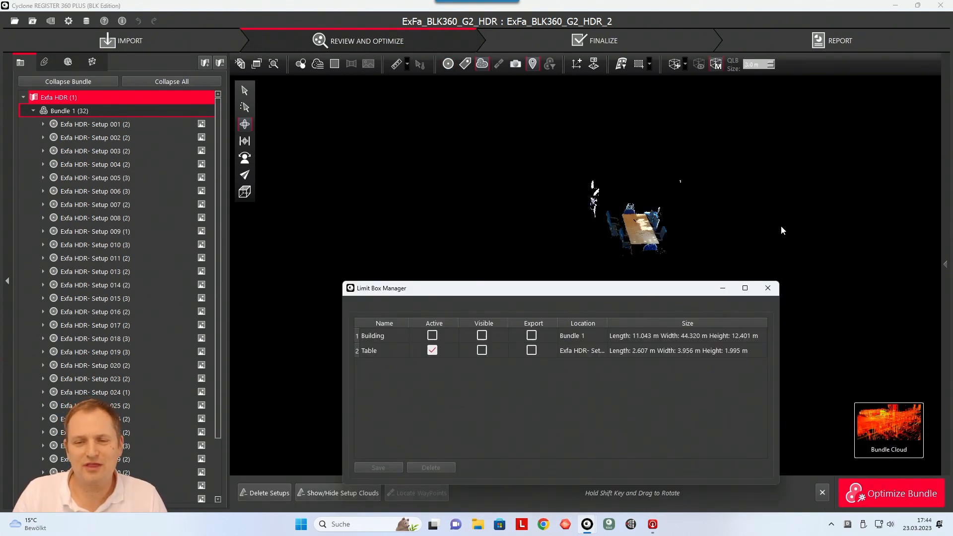
{"action": "mouse_move", "coordinate": [723, 236]}
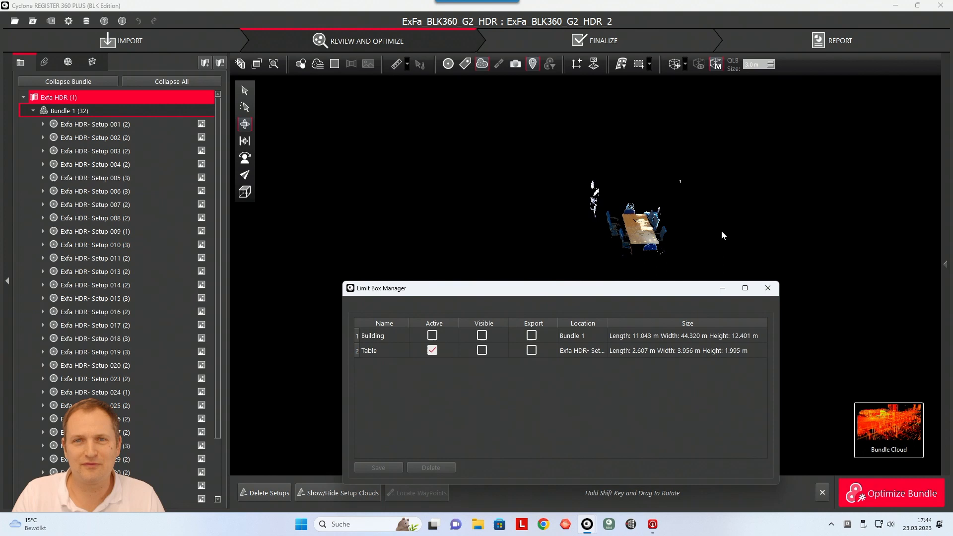
{"action": "mouse_move", "coordinate": [723, 193]}
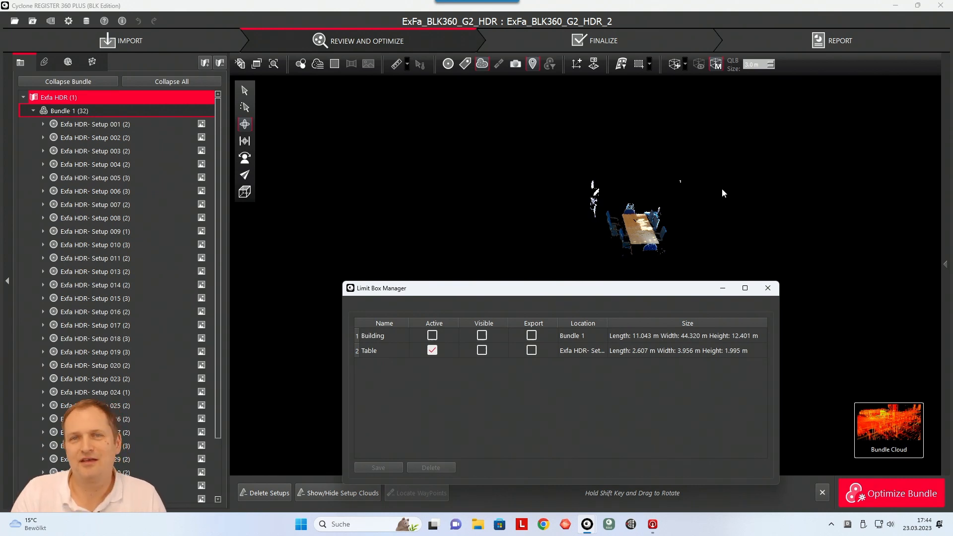
{"action": "mouse_move", "coordinate": [690, 246]}
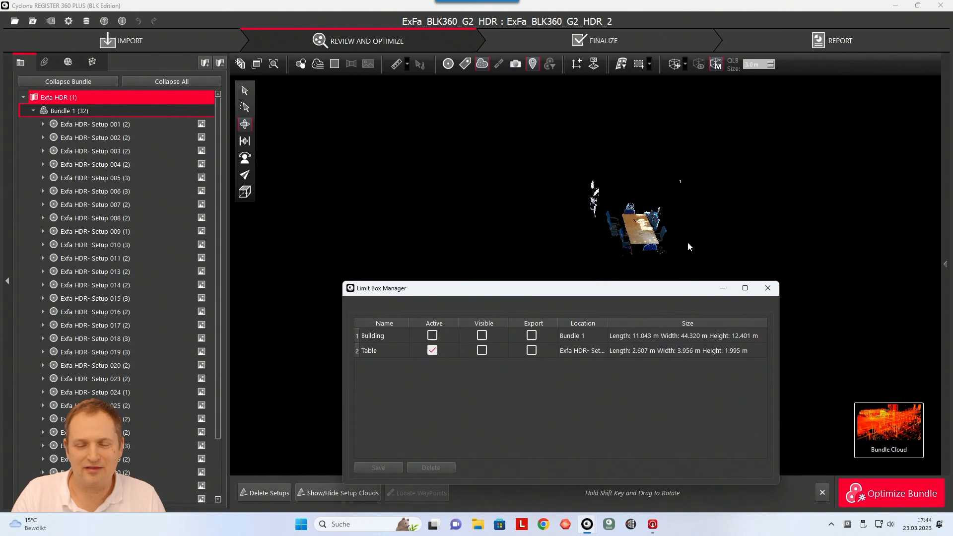
{"action": "mouse_move", "coordinate": [702, 266]}
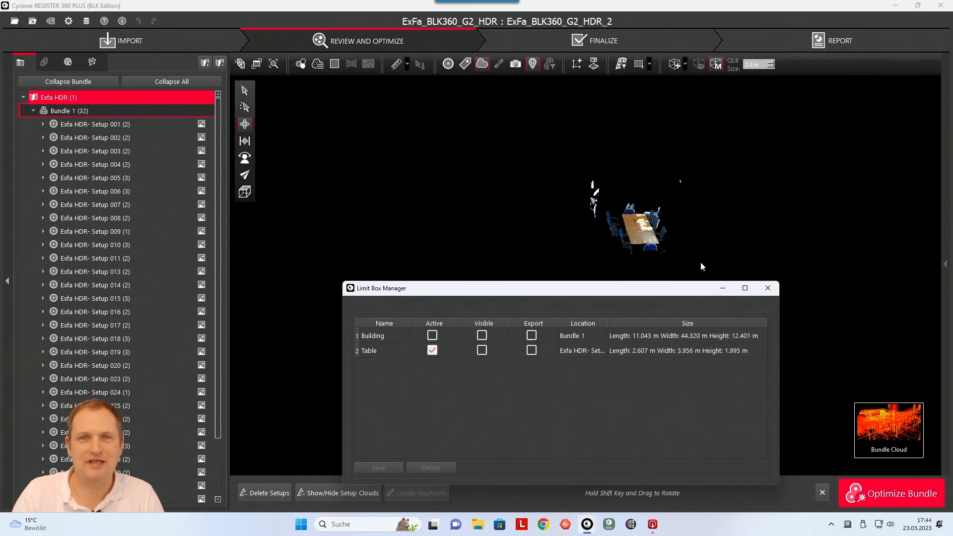